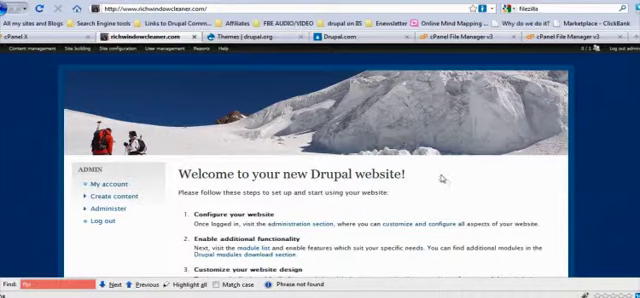
mouse_move(440, 180)
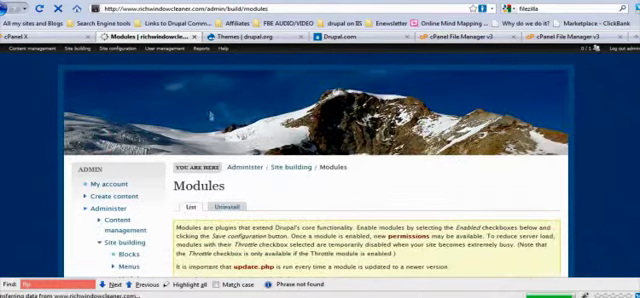
Step: Save the module list with the Contact module checked
scroll("down", 3)
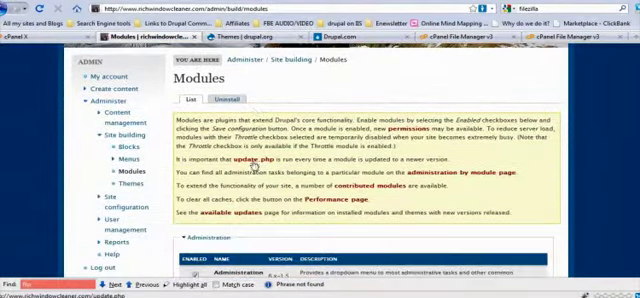
scroll("down", 3)
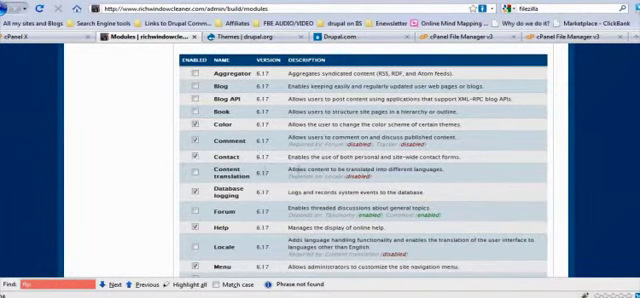
scroll("down", 3)
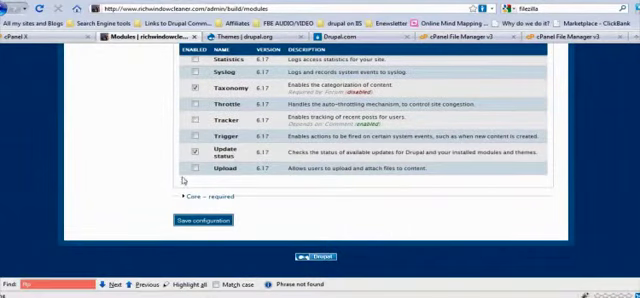
left_click(201, 220)
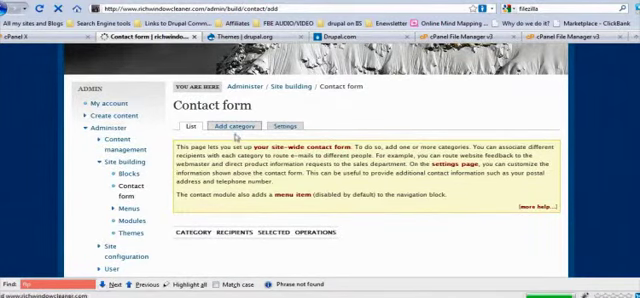
Step: Add a 'Contact Us' category and enter two comma-separated recipient addresses
left_click(234, 126)
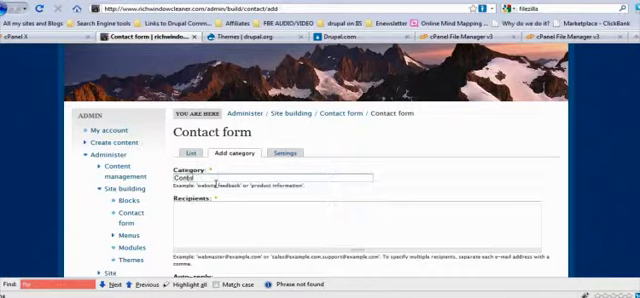
type("Contact Us")
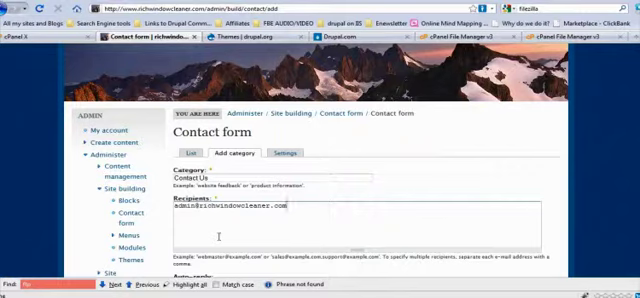
type(",")
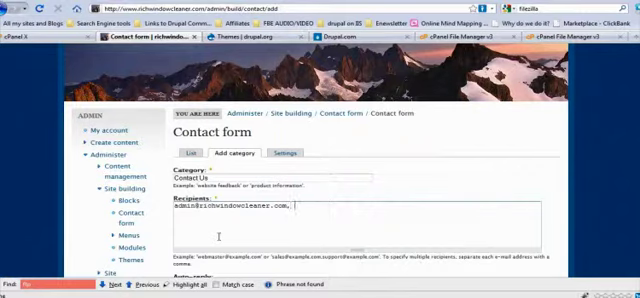
type("chan")
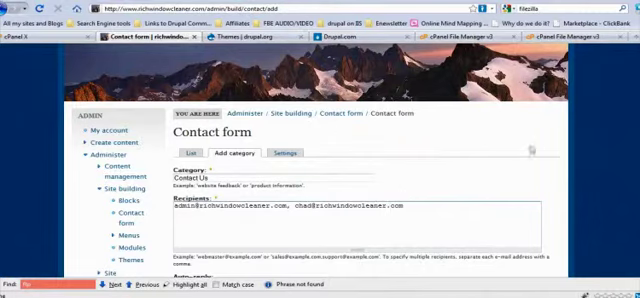
scroll("down", 3)
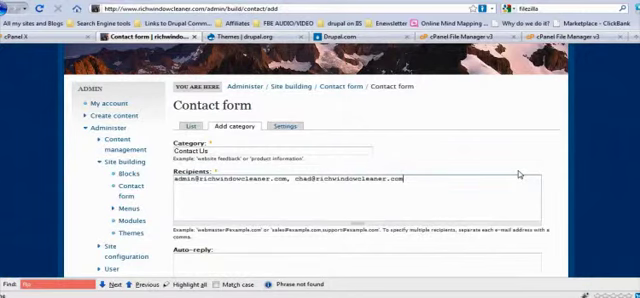
Step: Scroll down the Contact Us category form to the Weight field, setting -10
scroll("down", 3)
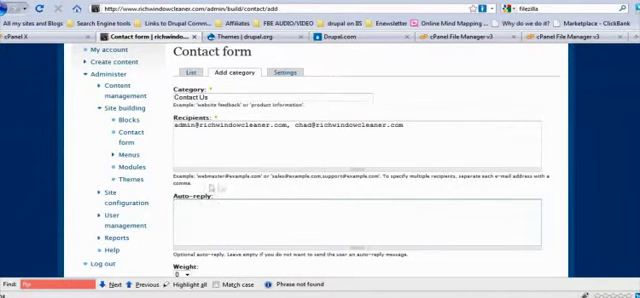
scroll("down", 3)
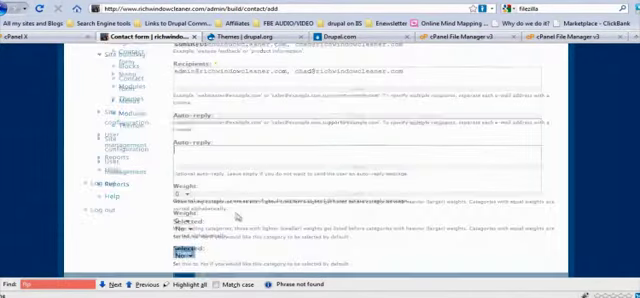
scroll("down", 3)
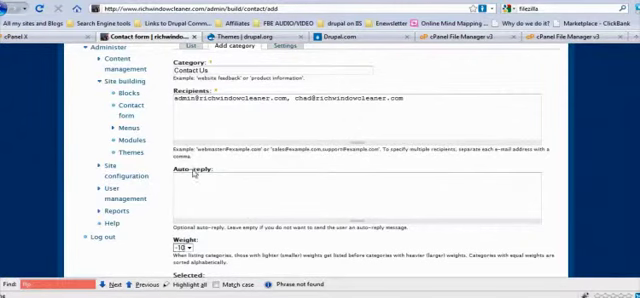
Step: Choose the Selected default option at the bottom of the Contact Us form
scroll("down", 3)
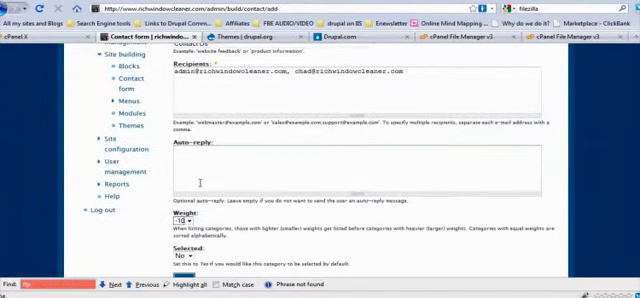
scroll("down", 3)
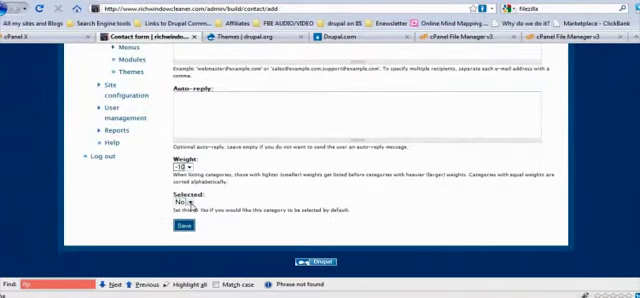
left_click(180, 201)
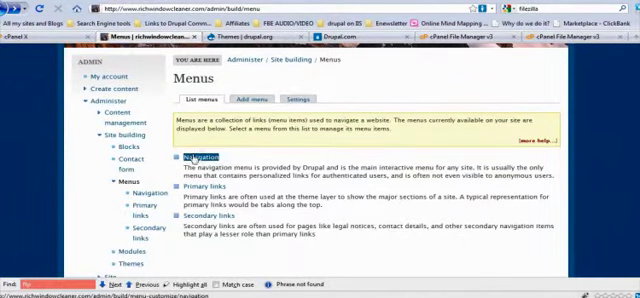
left_click(195, 155)
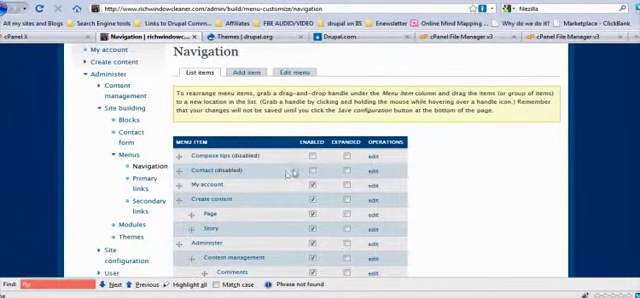
left_click(303, 173)
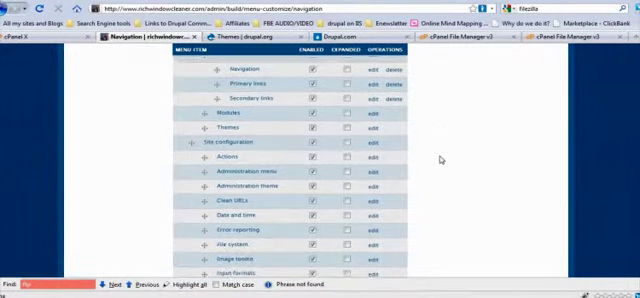
scroll("down", 3)
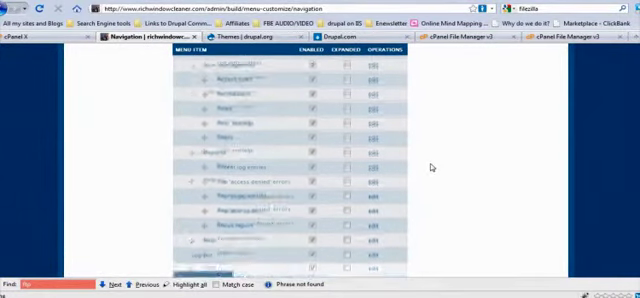
scroll("down", 3)
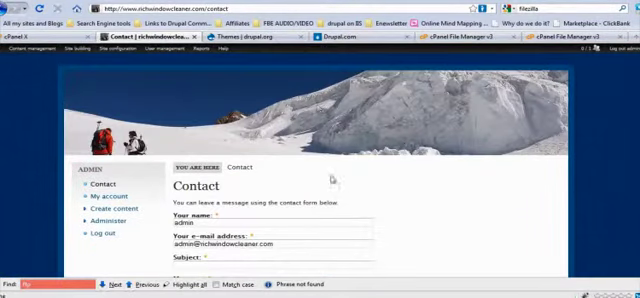
scroll("down", 3)
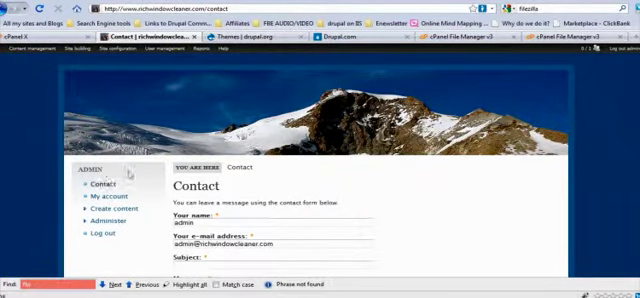
mouse_move(544, 180)
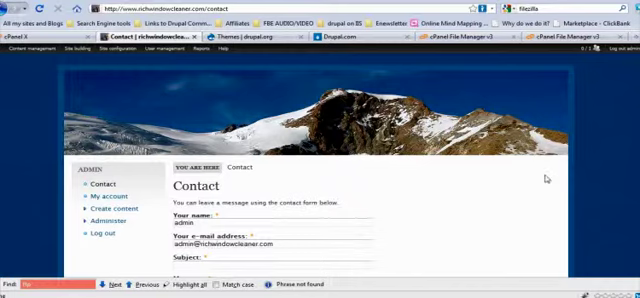
mouse_move(530, 206)
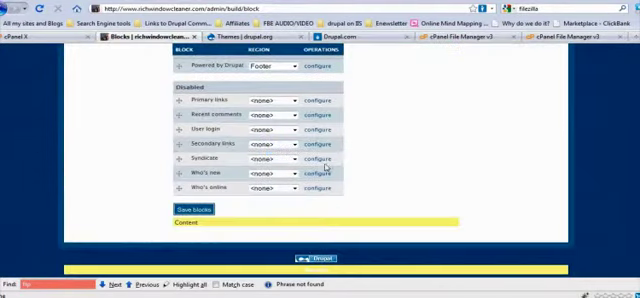
Step: Move the Primary links block to the Right sidebar region and save blocks
scroll("down", 3)
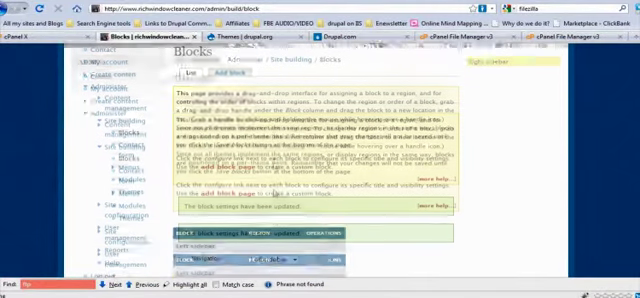
scroll("down", 3)
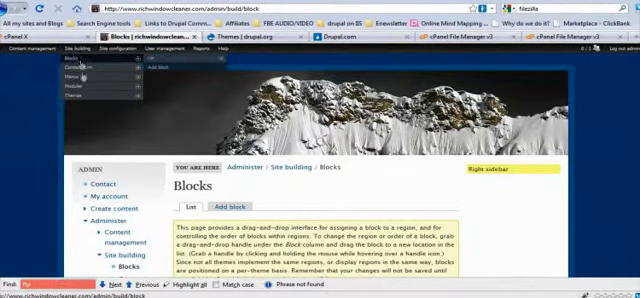
left_click(70, 75)
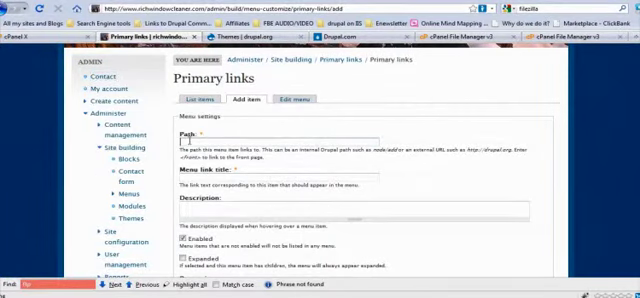
type("http://www.richwindowcleaner.com/contact")
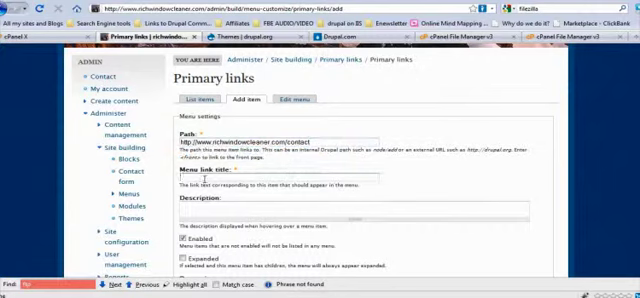
type("Contact Us")
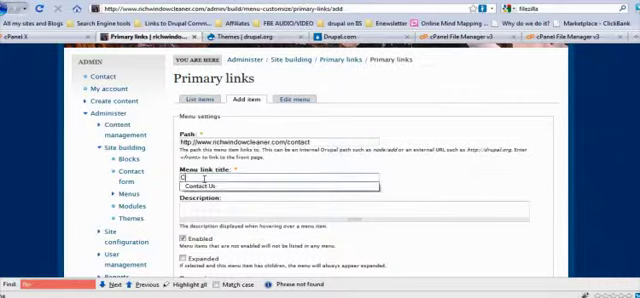
type("Contact us")
left_click(354, 210)
type("Site wide contact p")
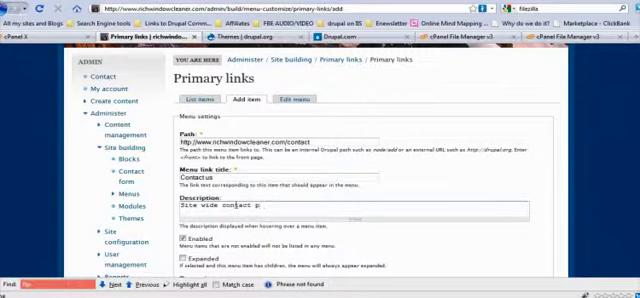
type("age")
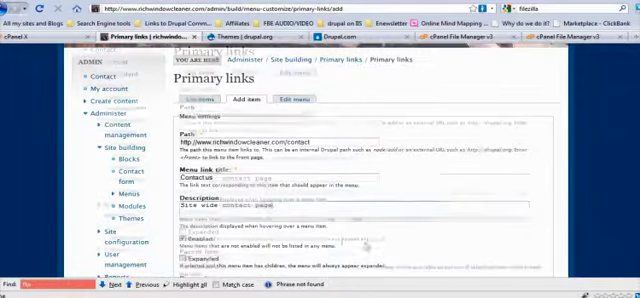
Step: Scroll the Contact page to check the 'Contact us' link in the sidebar block and top bar
scroll("down", 3)
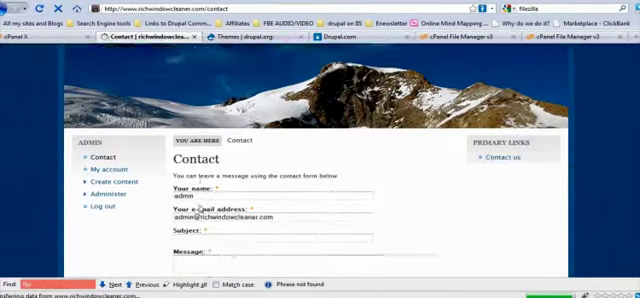
scroll("down", 3)
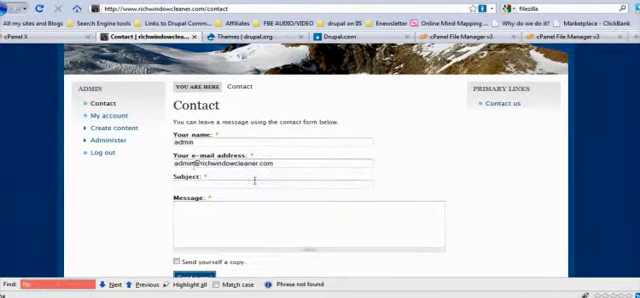
scroll("down", 3)
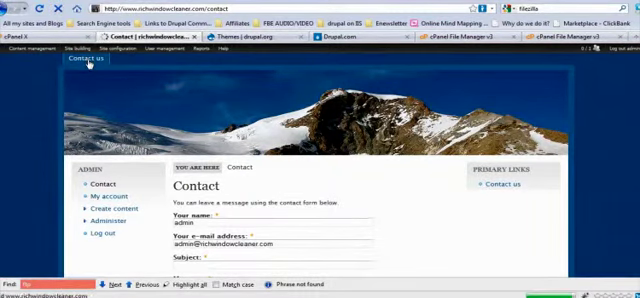
scroll("down", 3)
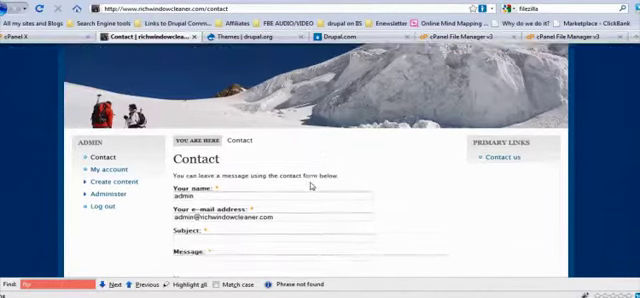